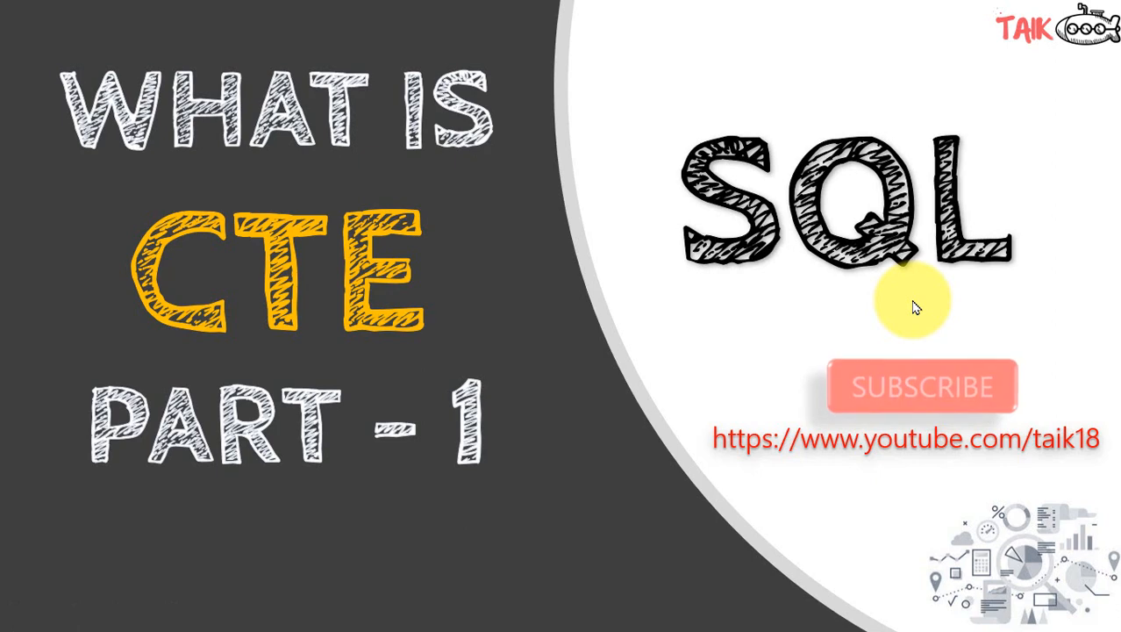
mouse_move(636, 237)
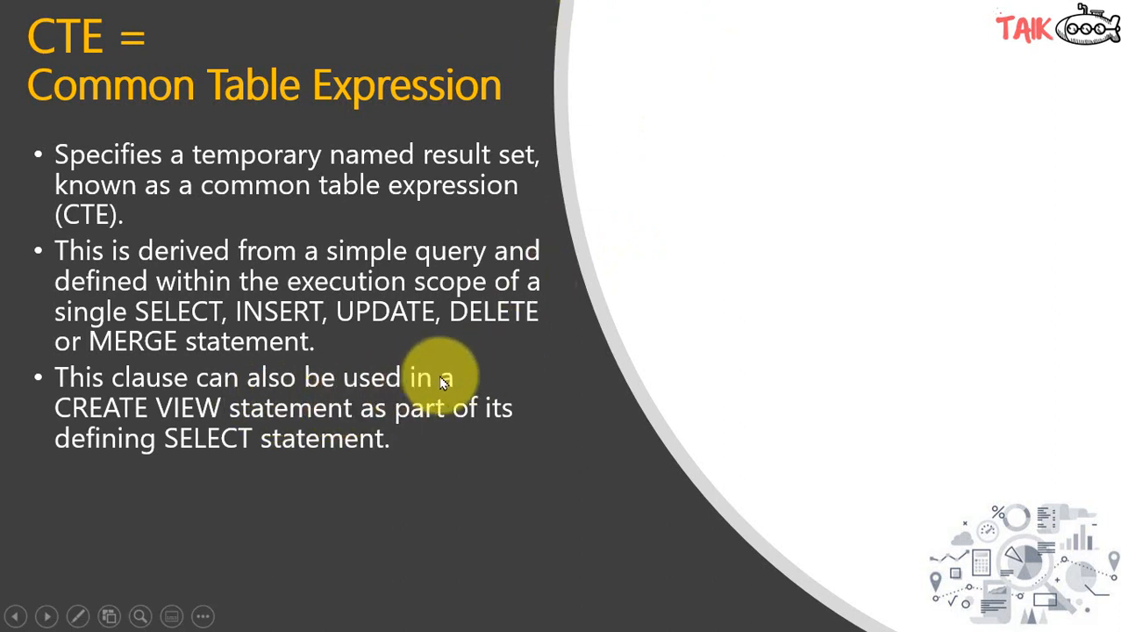
mouse_move(430, 426)
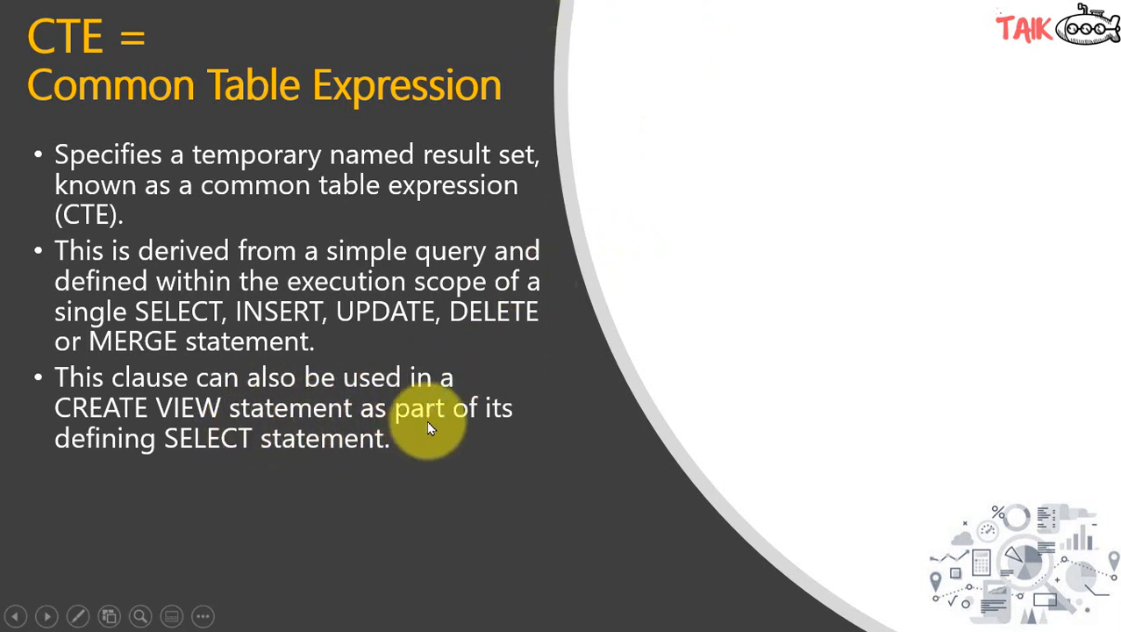
mouse_move(332, 456)
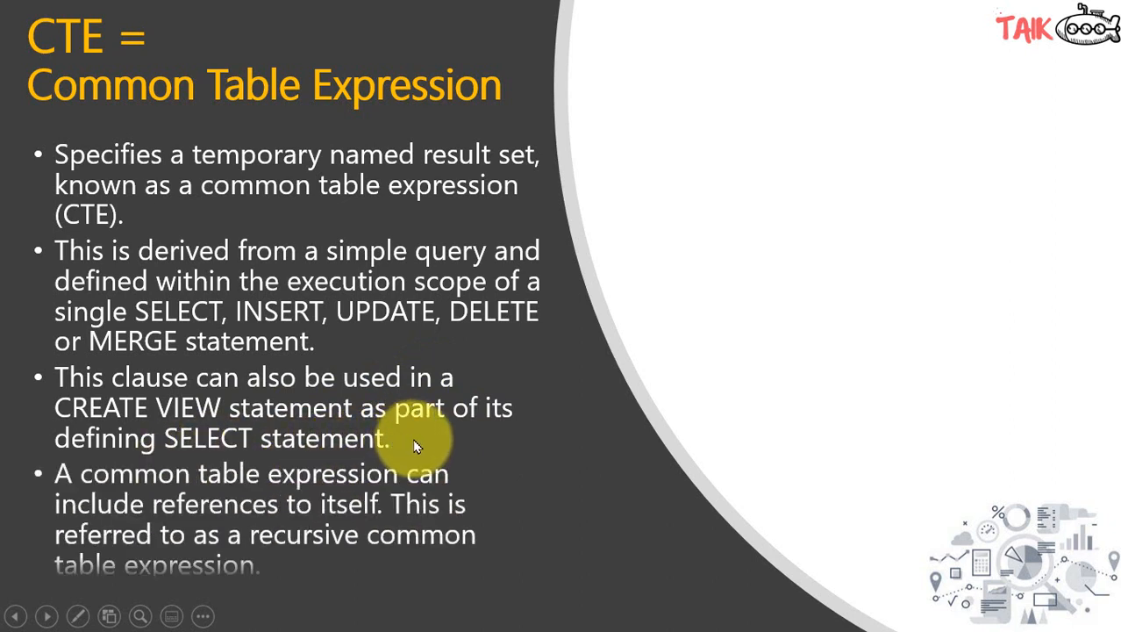
mouse_move(329, 500)
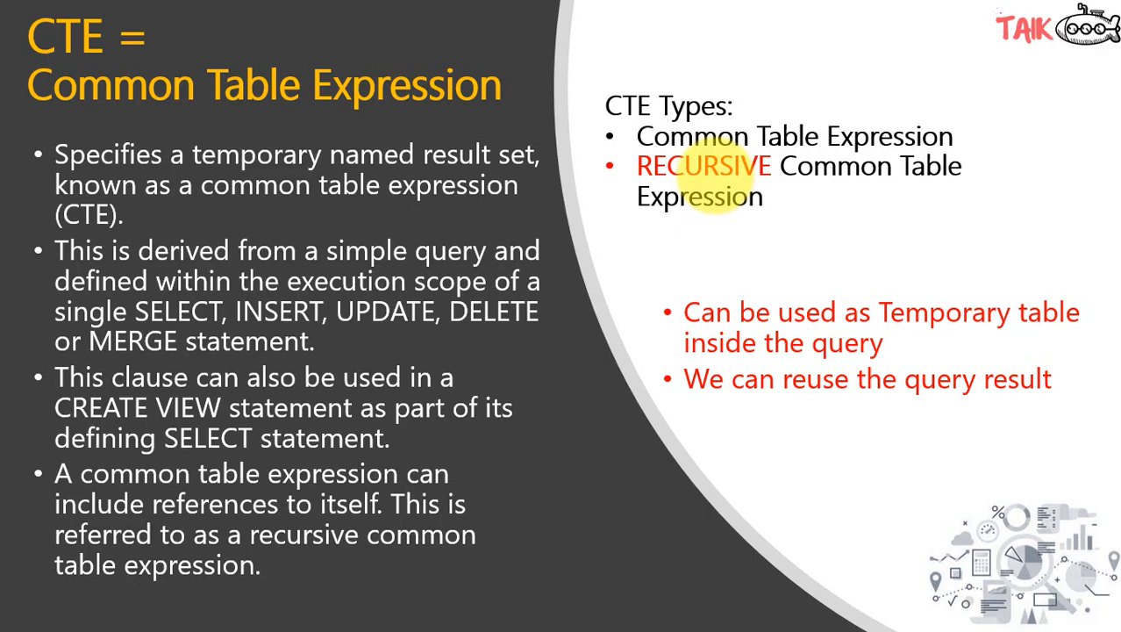
Step: Advance the CTE slide to reveal the recursive CTE point and the CTE Types list
click(583, 615)
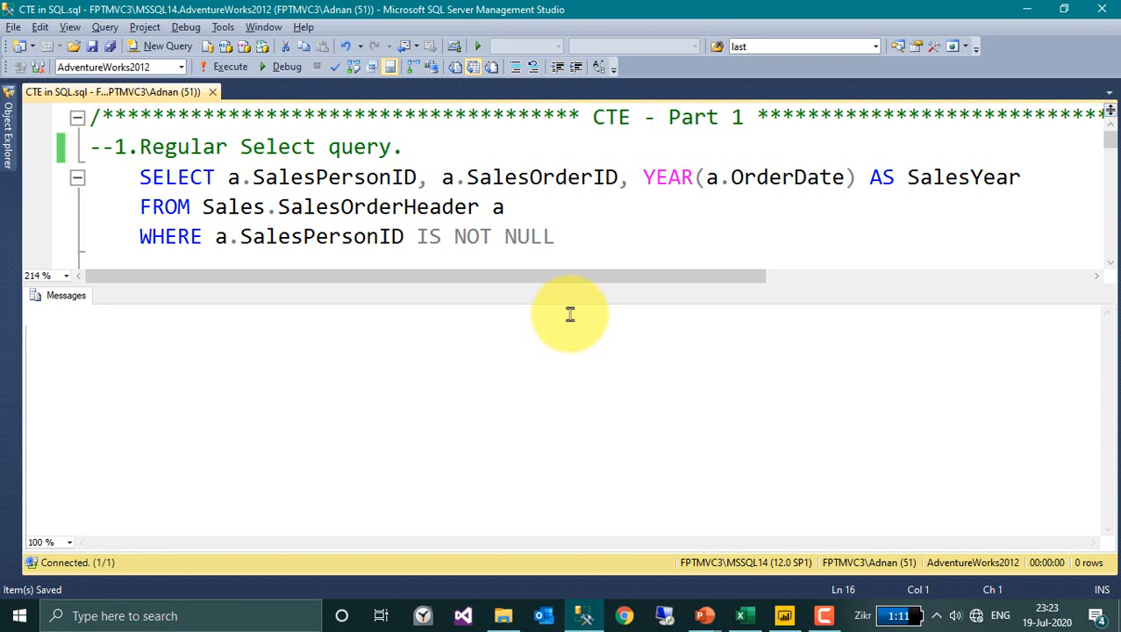
mouse_move(457, 332)
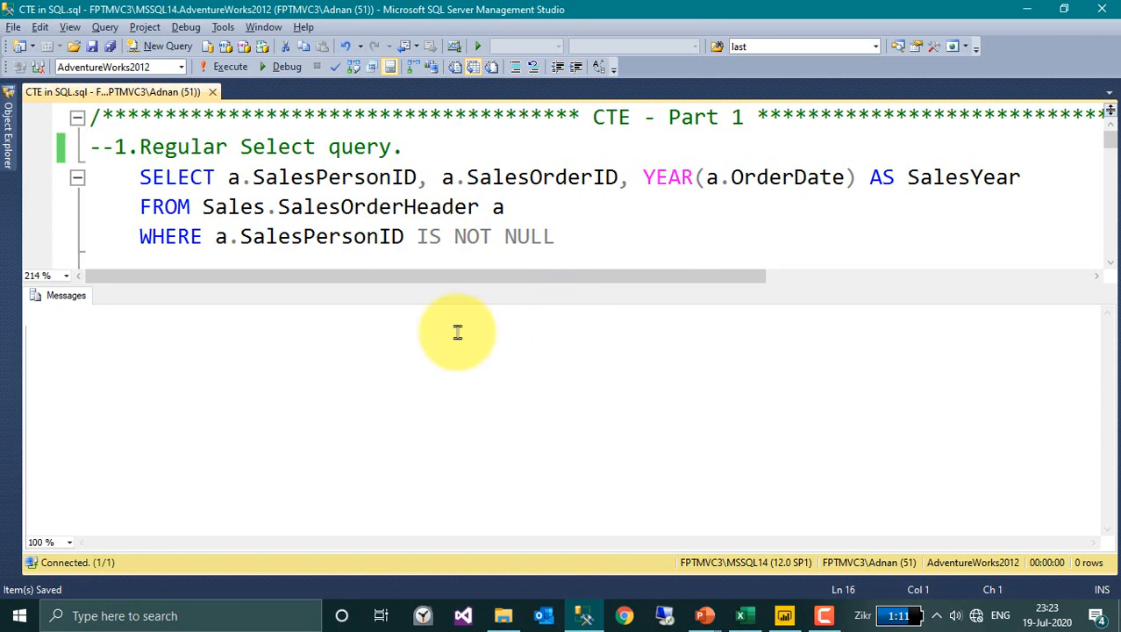
mouse_move(123, 186)
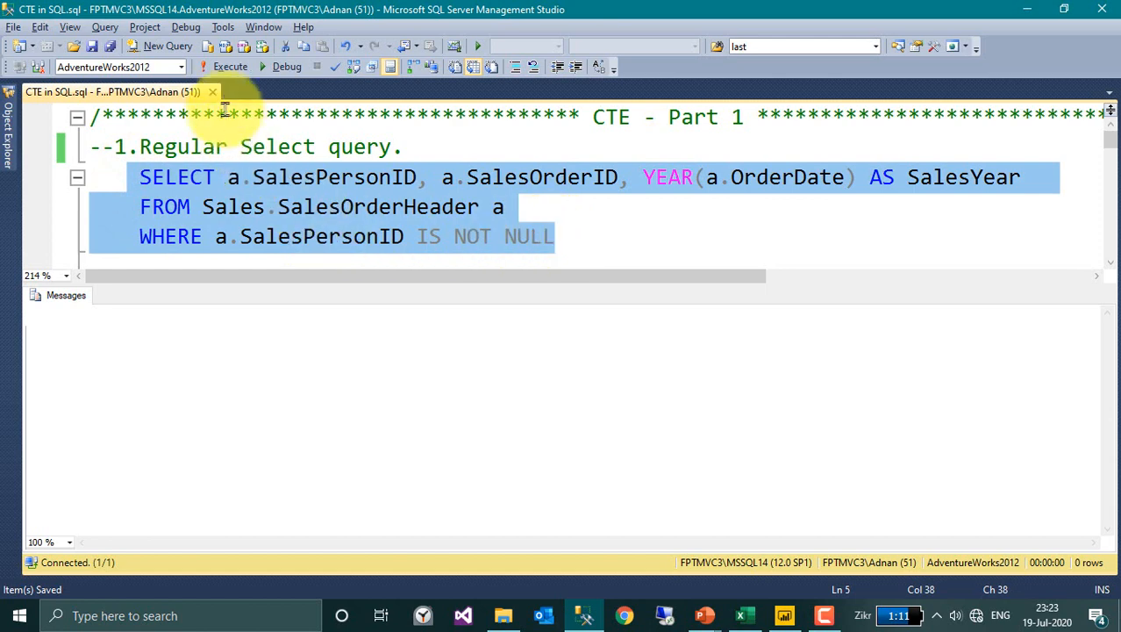
Step: Execute the regular SELECT query, returning 3806 rows of salesperson, order ID and sales year
click(230, 67)
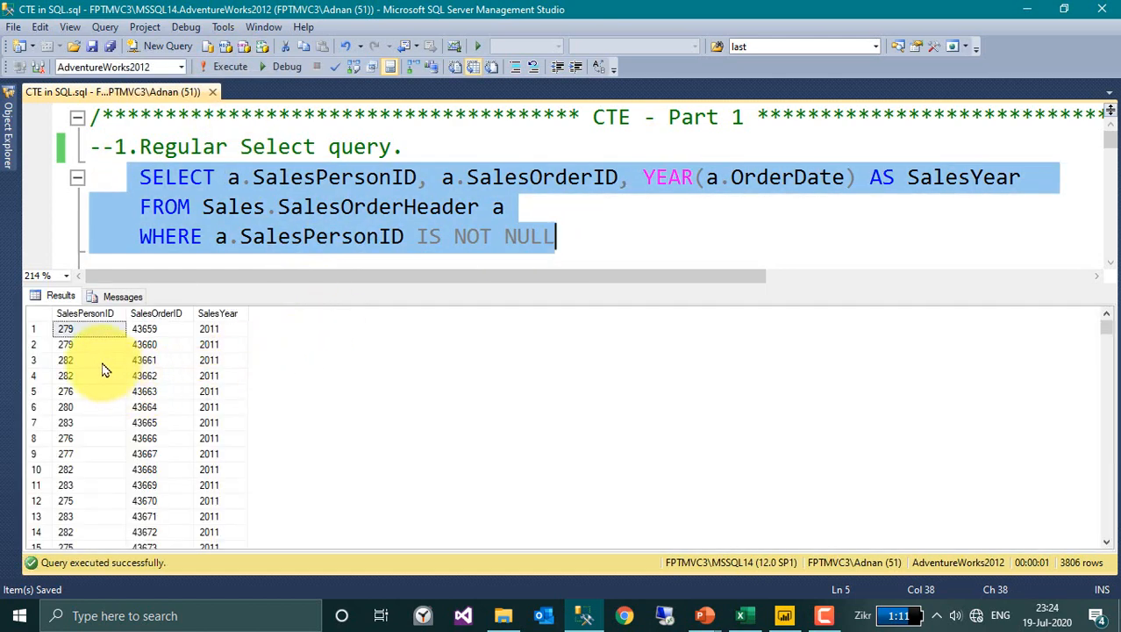
mouse_move(14, 367)
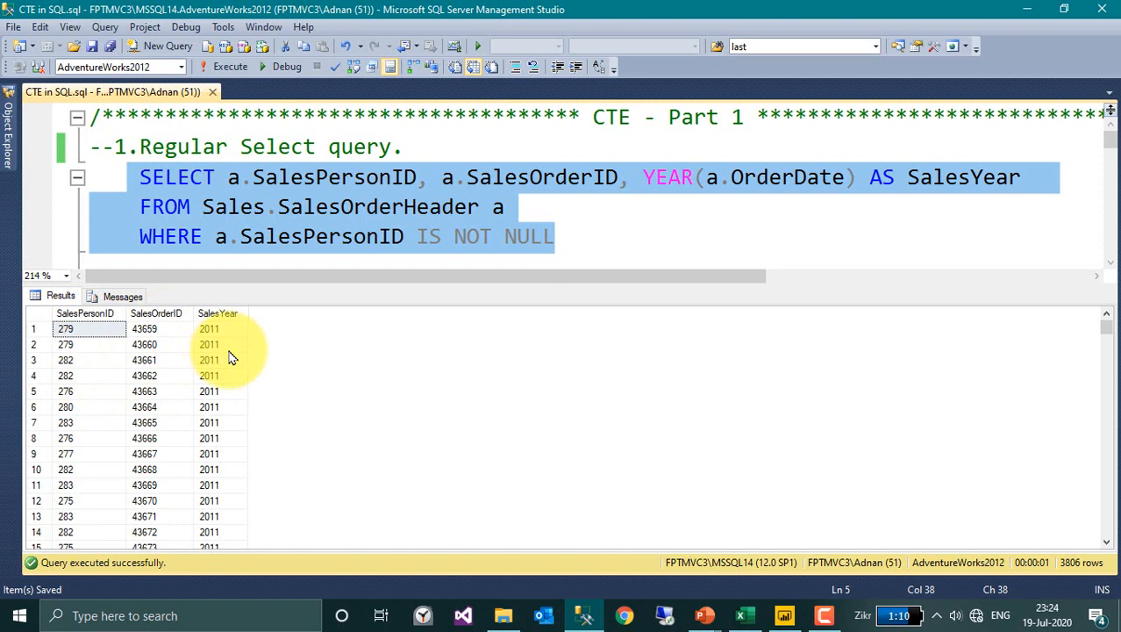
mouse_move(237, 375)
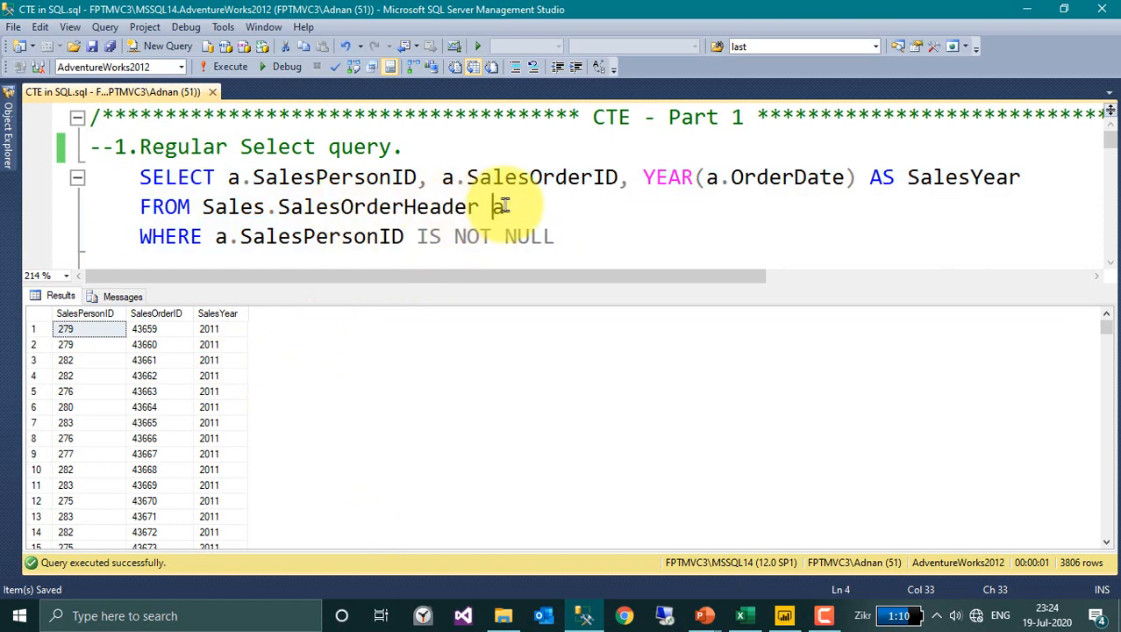
Step: Scroll to section 2, highlight the name CTE_1, and select the WITH CTE_1 block
scroll(down, 3)
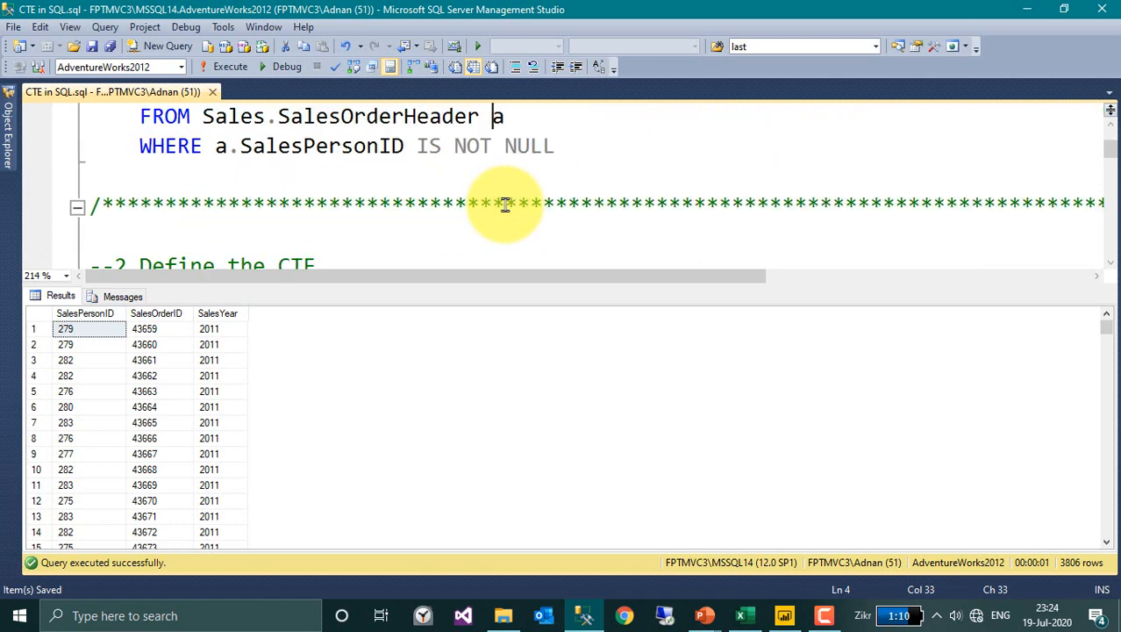
scroll(down, 3)
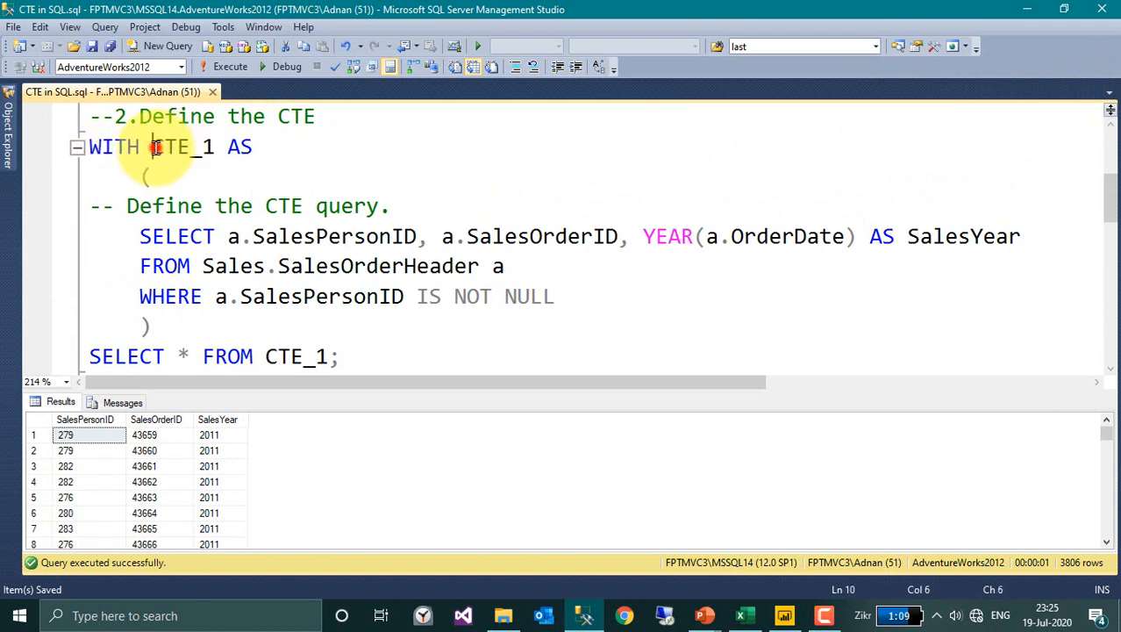
double_click(171, 146)
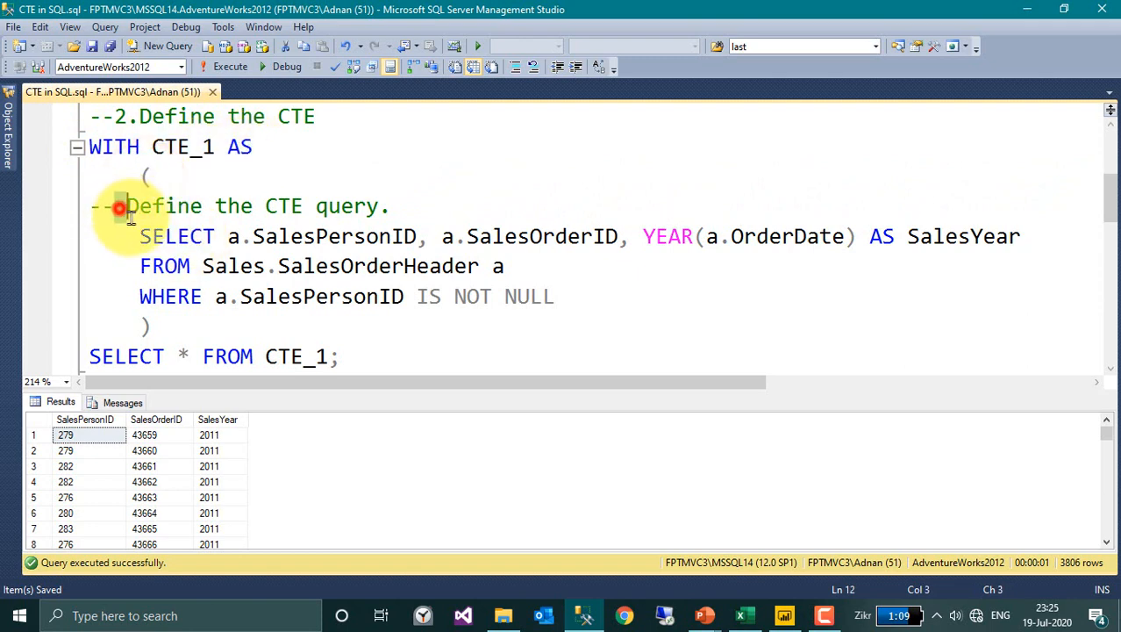
drag(121, 206, 165, 327)
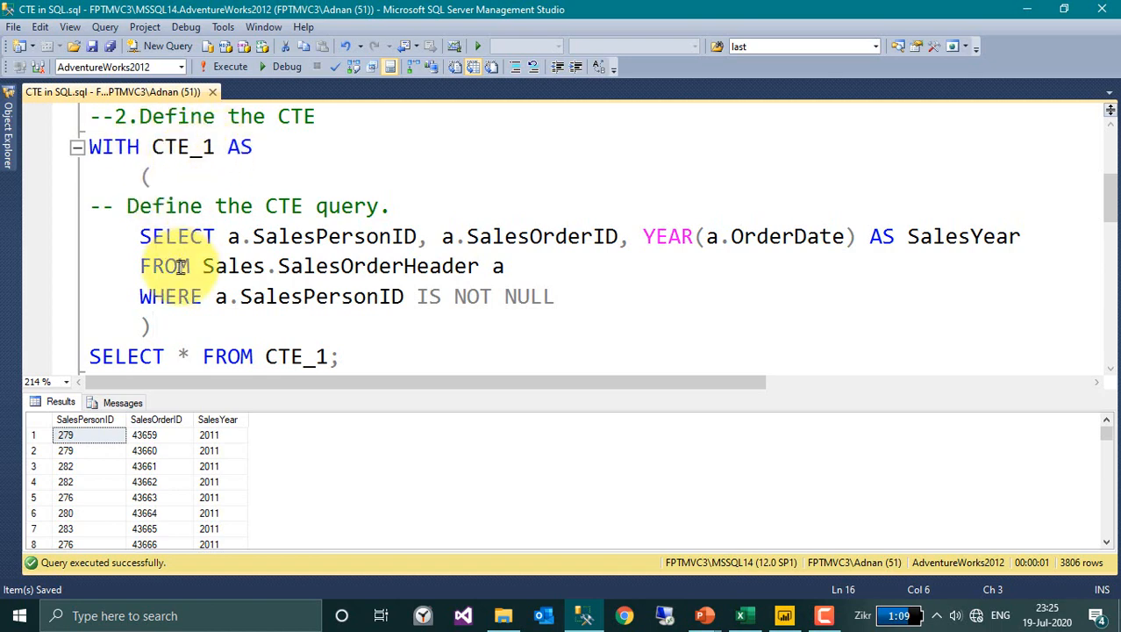
double_click(125, 356)
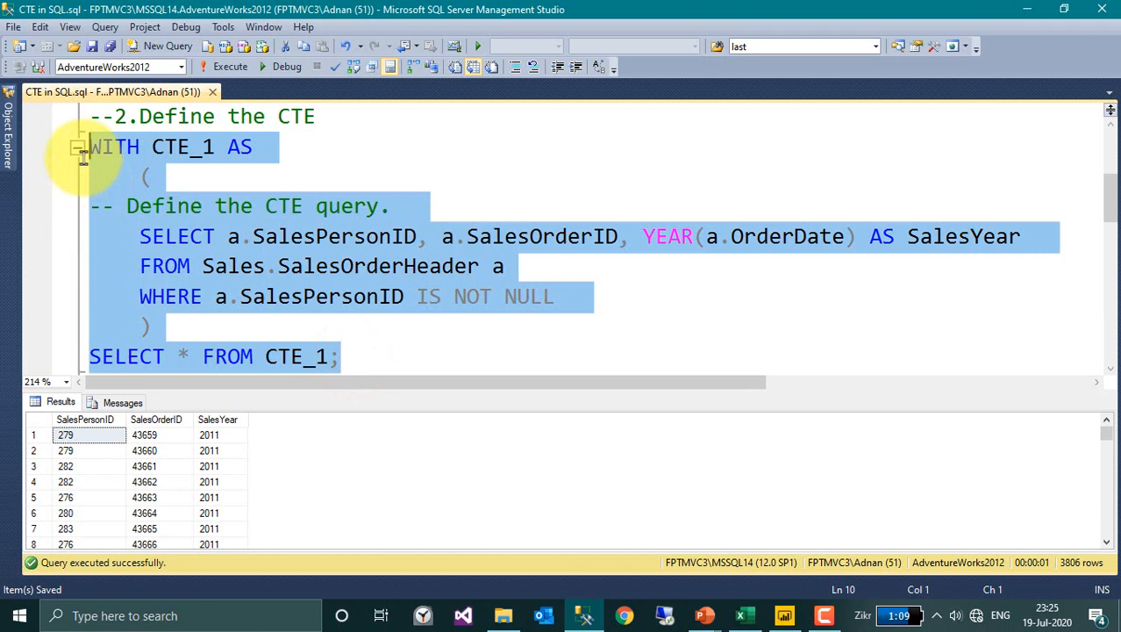
mouse_move(230, 67)
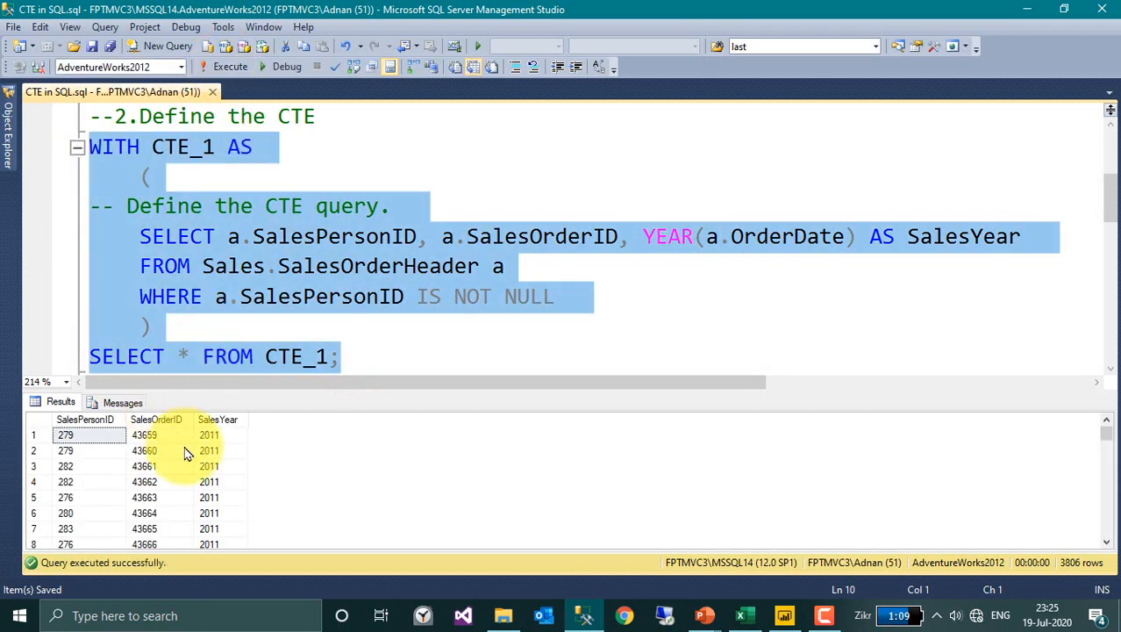
Step: Execute the selected WITH CTE_1 statement, getting the same 3806 salesperson, order and year rows
click(351, 205)
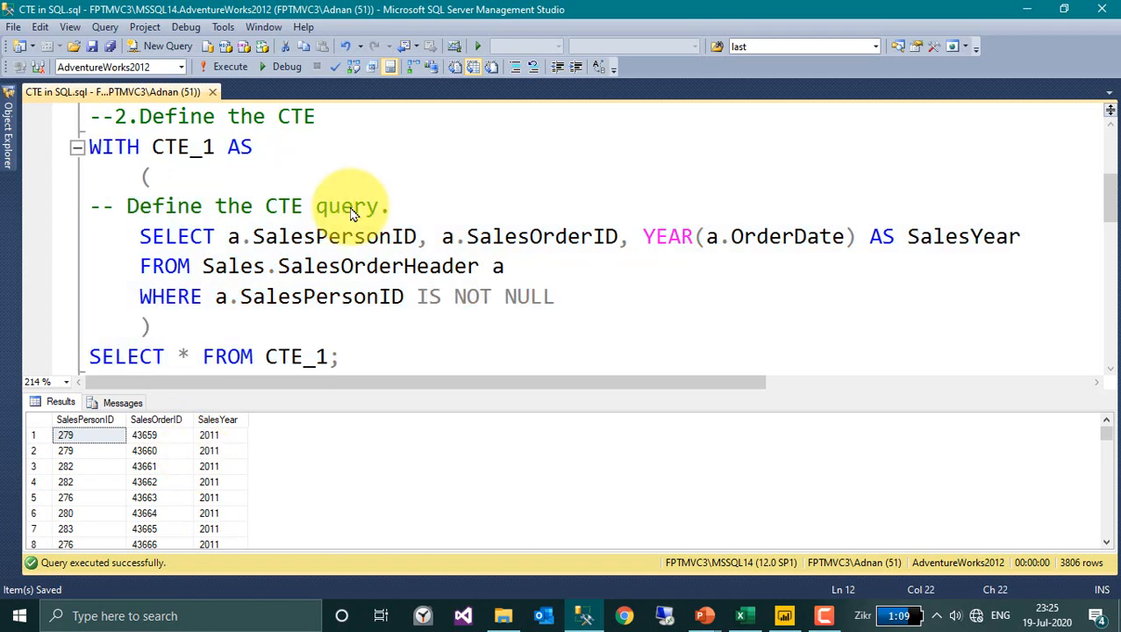
mouse_move(412, 195)
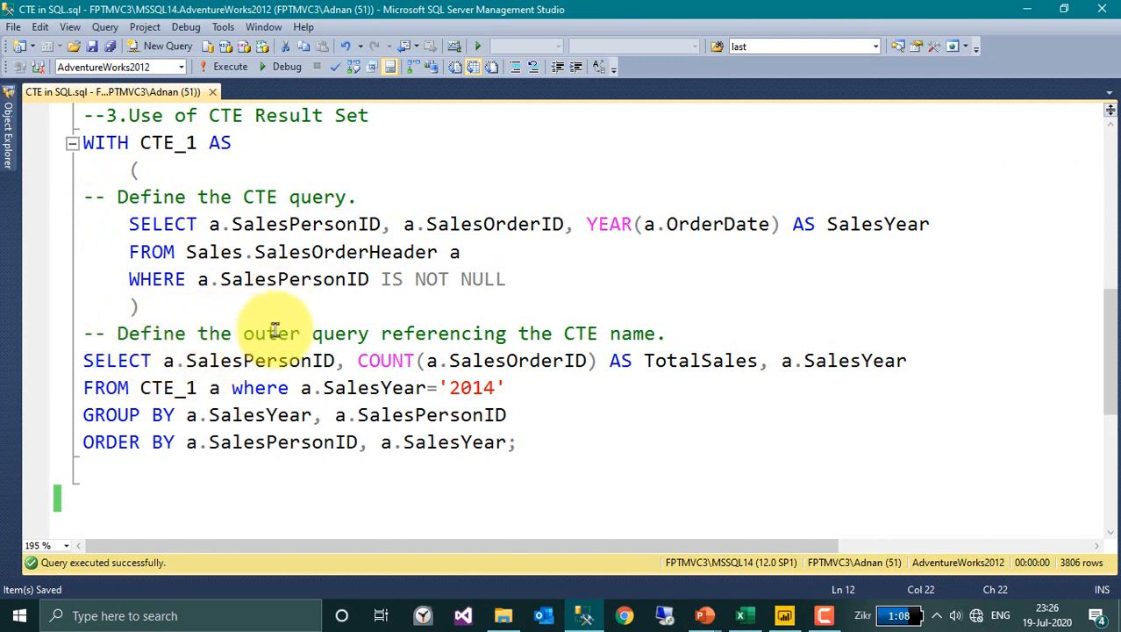
mouse_move(657, 334)
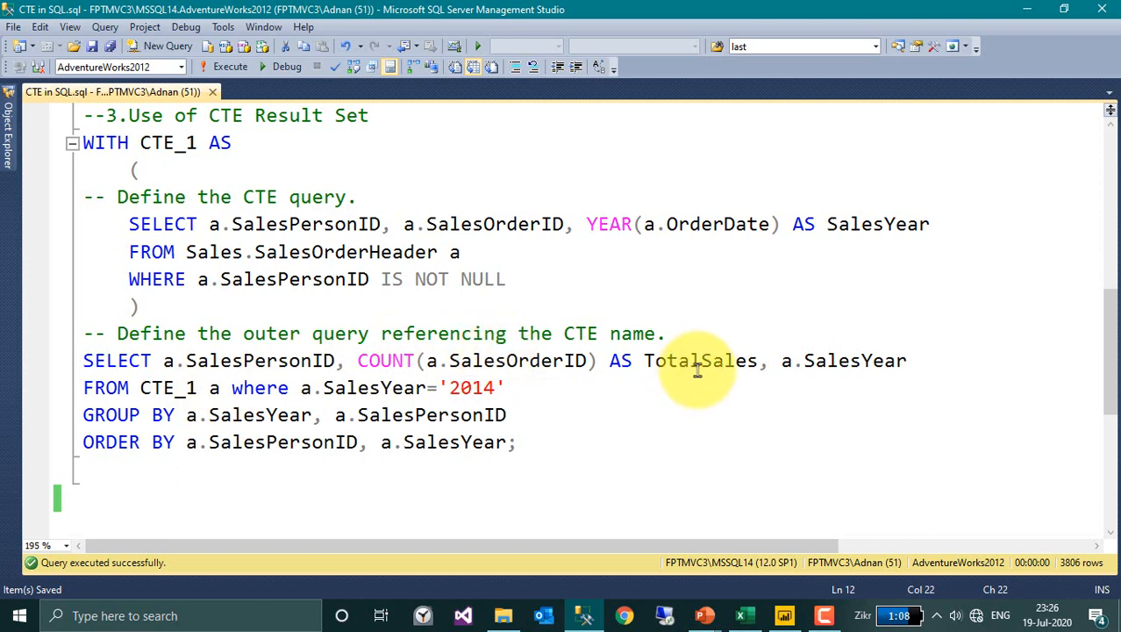
mouse_move(850, 361)
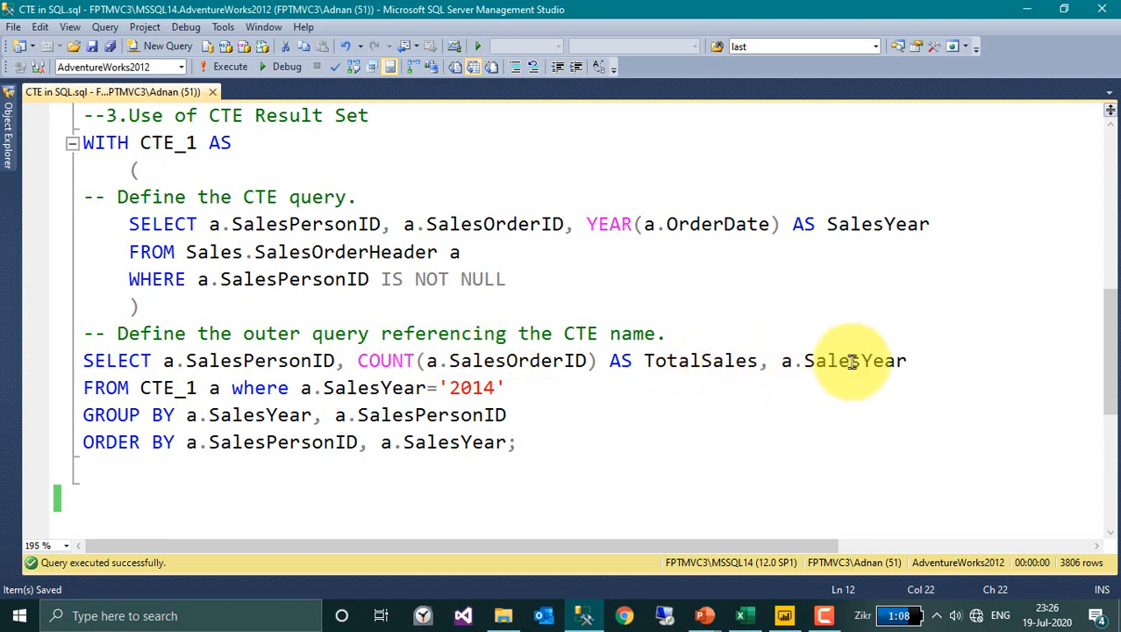
mouse_move(577, 401)
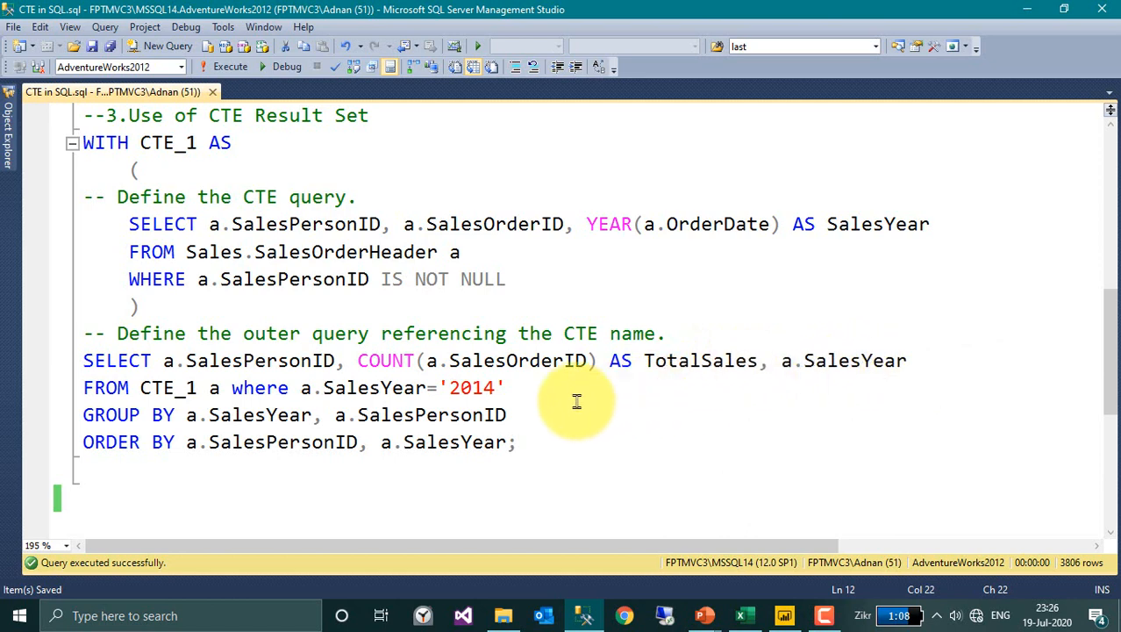
mouse_move(246, 442)
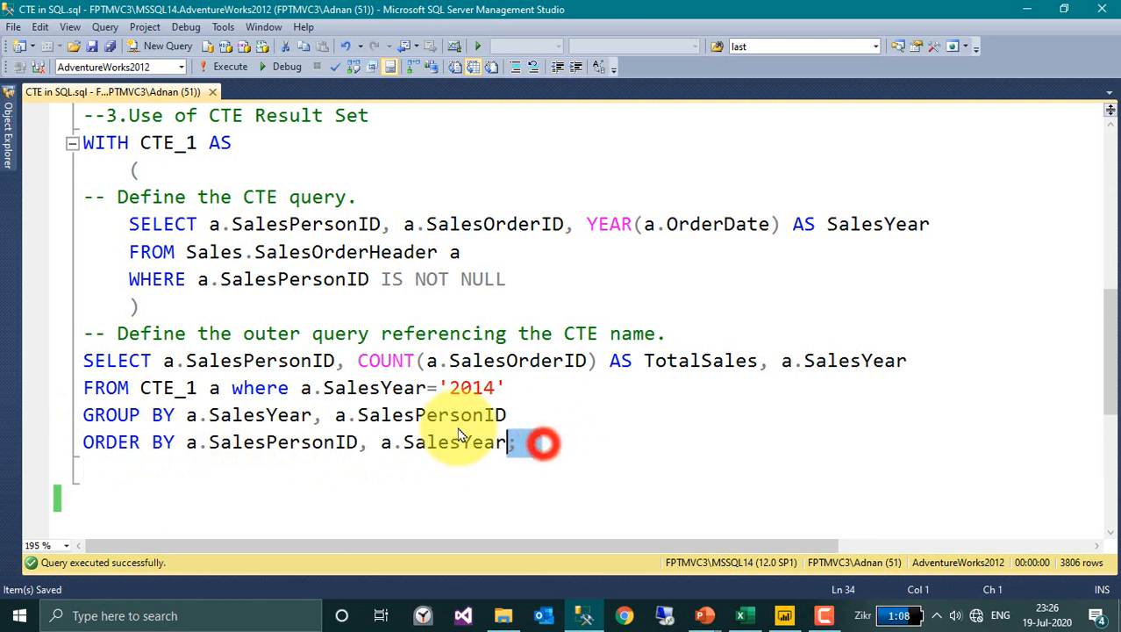
Step: Execute the whole CTE_1 with outer query and check the TotalSales 59 and 2014 results
key(ctrl+a)
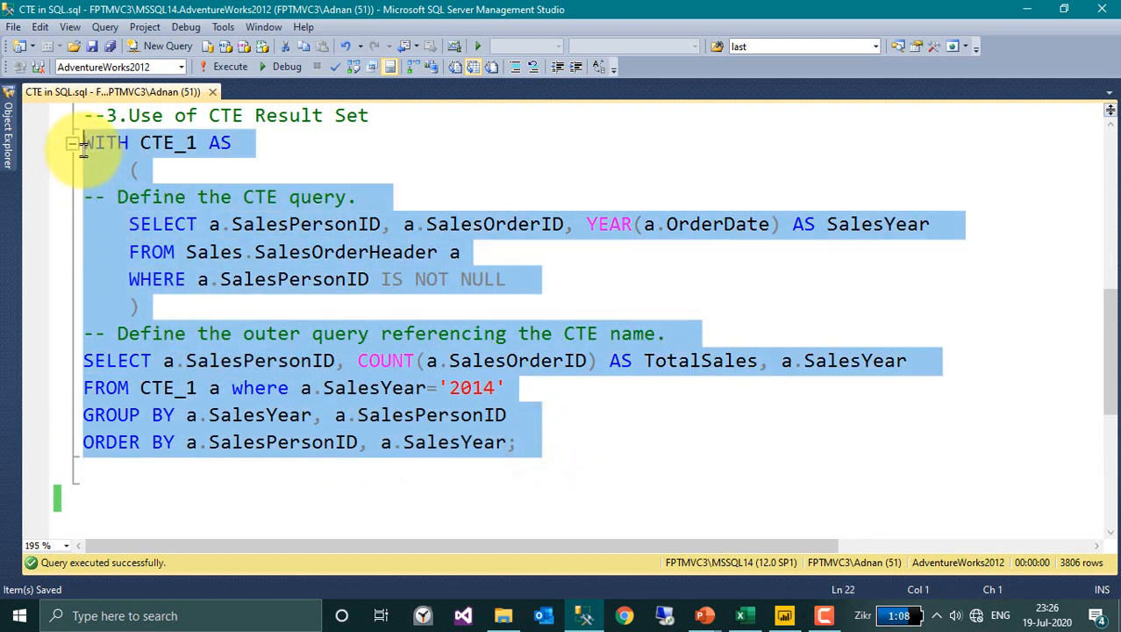
click(230, 66)
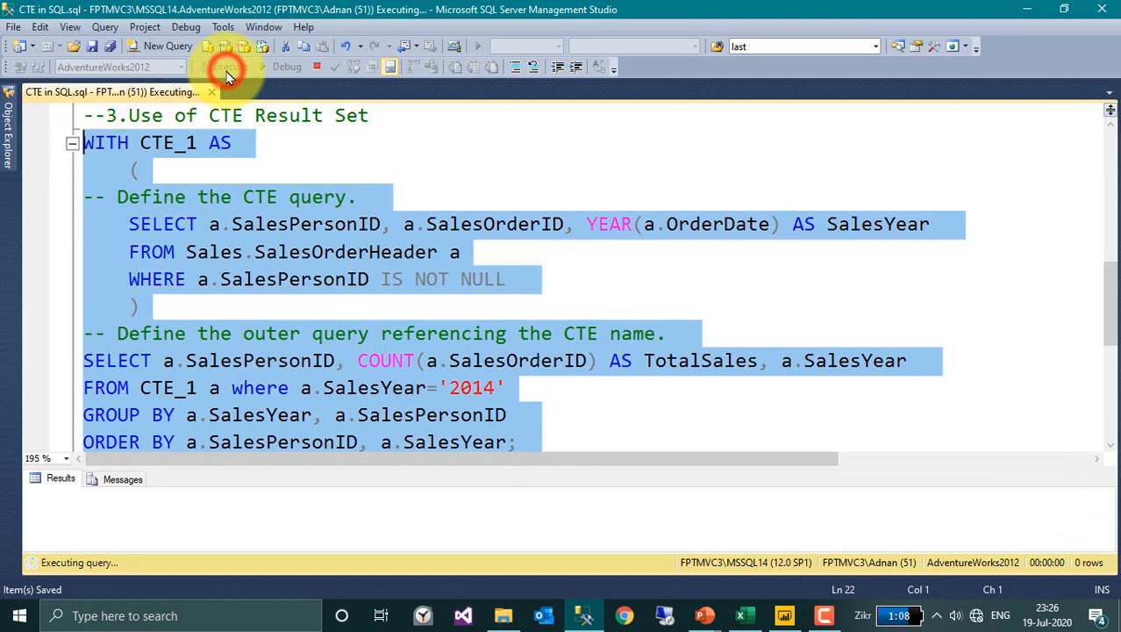
click(226, 66)
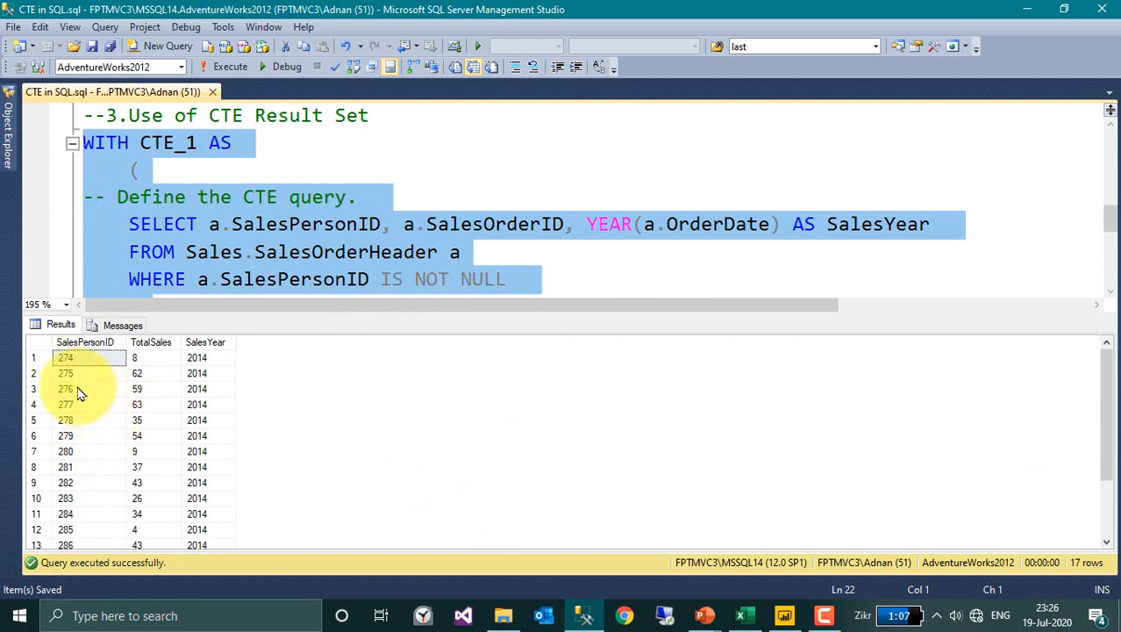
click(137, 389)
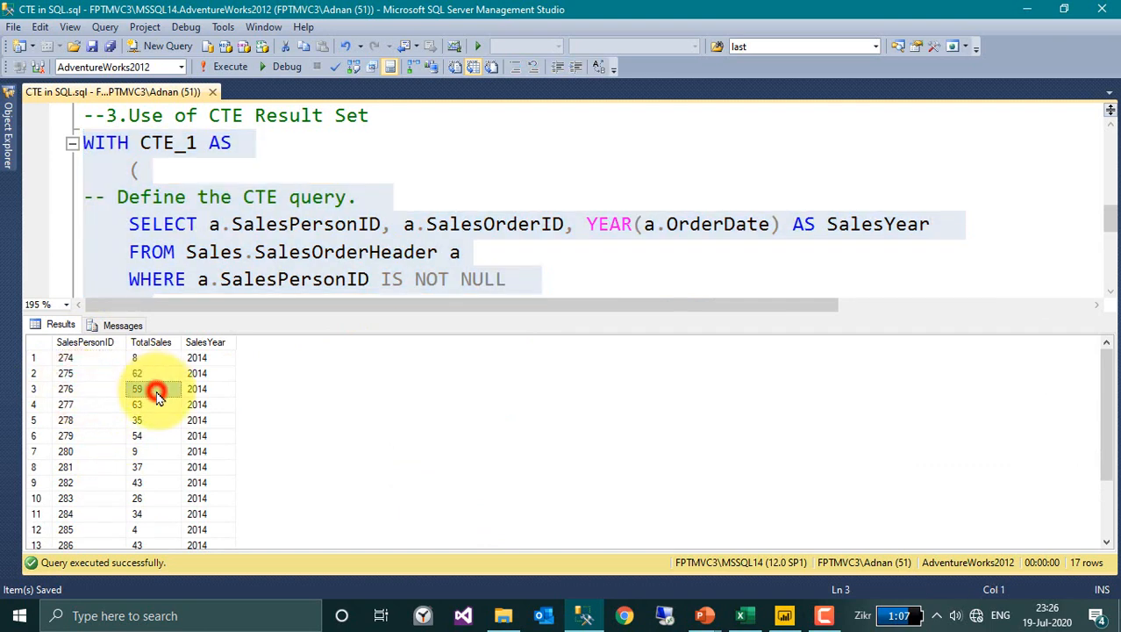
click(137, 389)
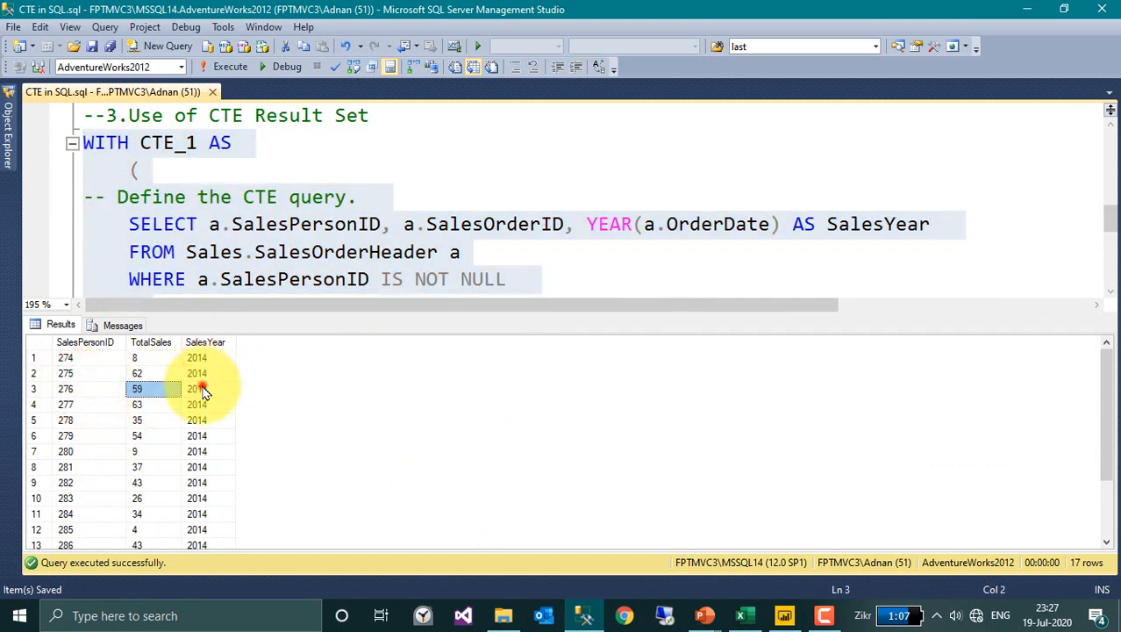